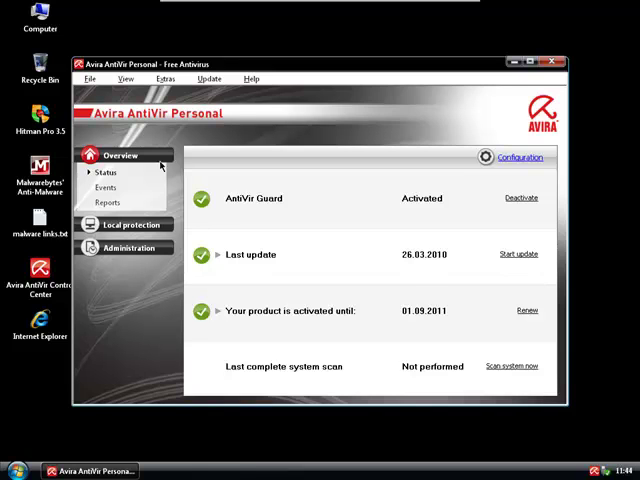
mouse_move(448, 250)
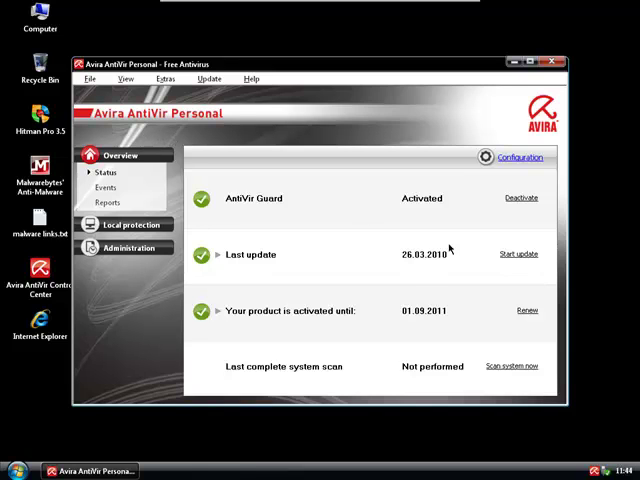
Step: Run Avira's program update check and dismiss it when finished
left_click(518, 252)
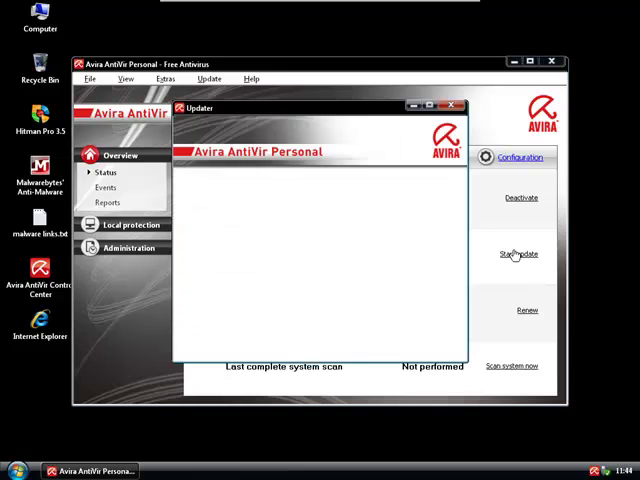
left_click(516, 252)
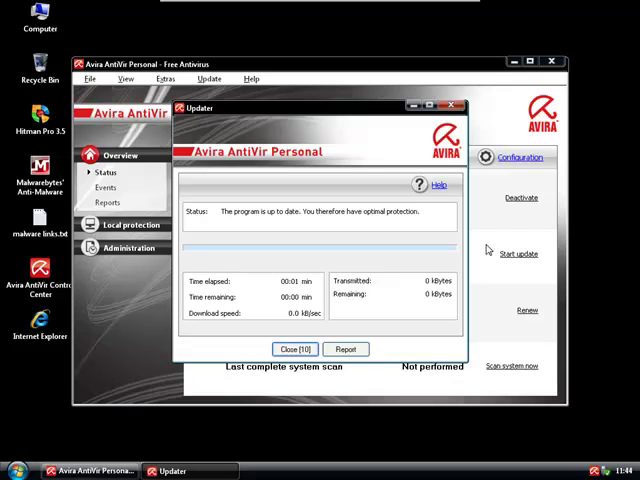
left_click(294, 348)
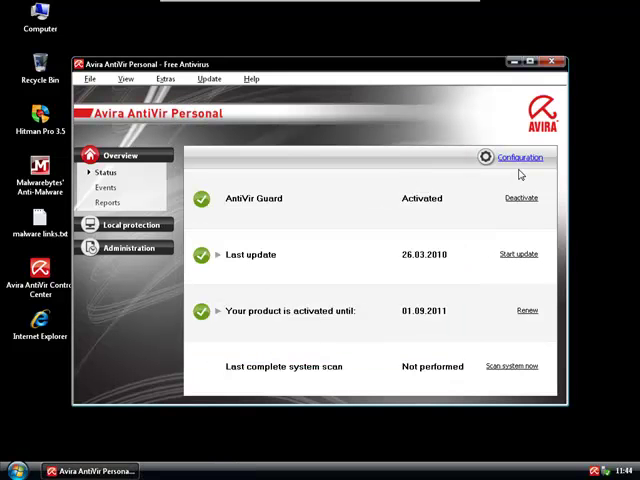
mouse_move(508, 172)
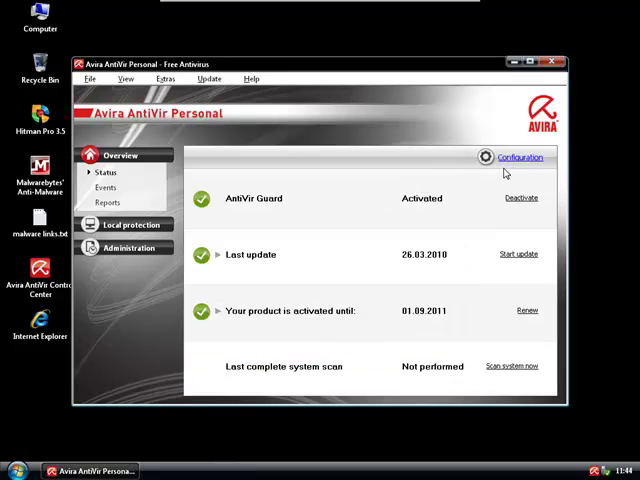
Step: Review that all threat categories and Guard heuristic detection are enabled, then confirm the Configuration
left_click(520, 156)
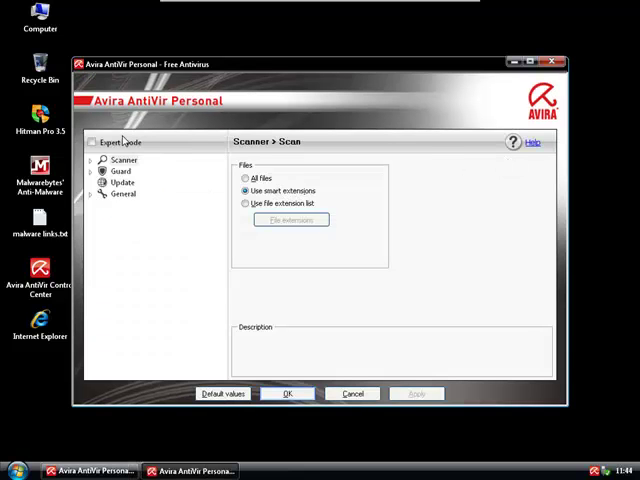
left_click(90, 142)
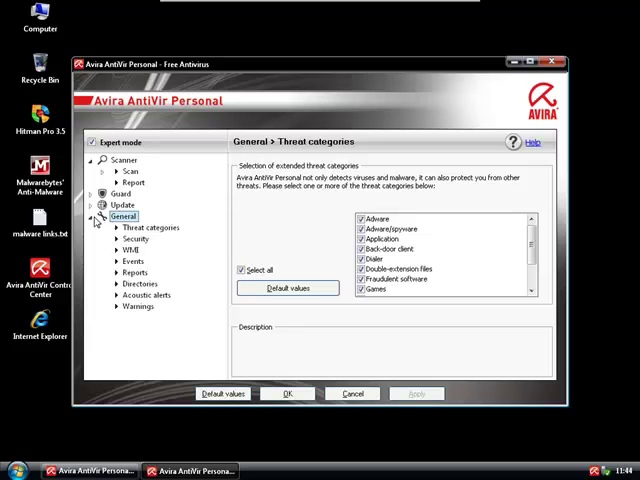
scroll("down", 3)
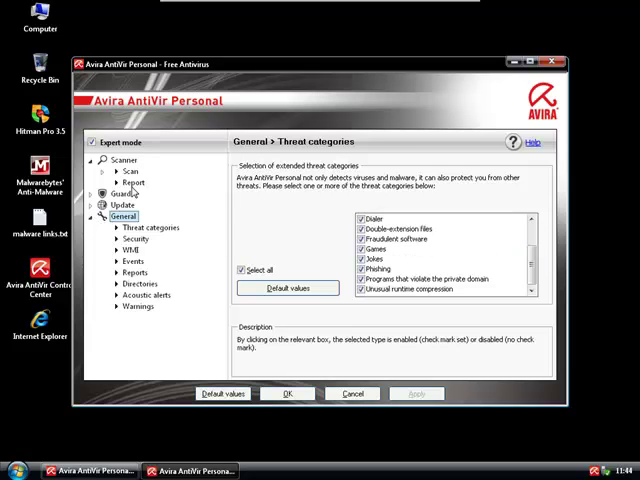
left_click(130, 204)
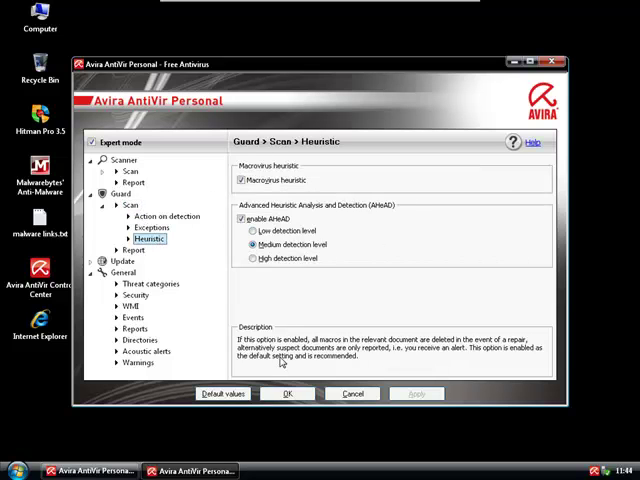
left_click(288, 392)
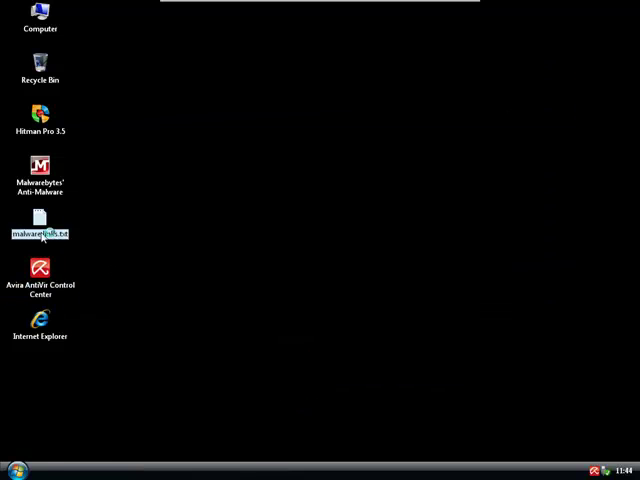
Step: Open malware links.txt and run the first sample, translater_ggkaho.exe, from its download prompt
double_click(40, 232)
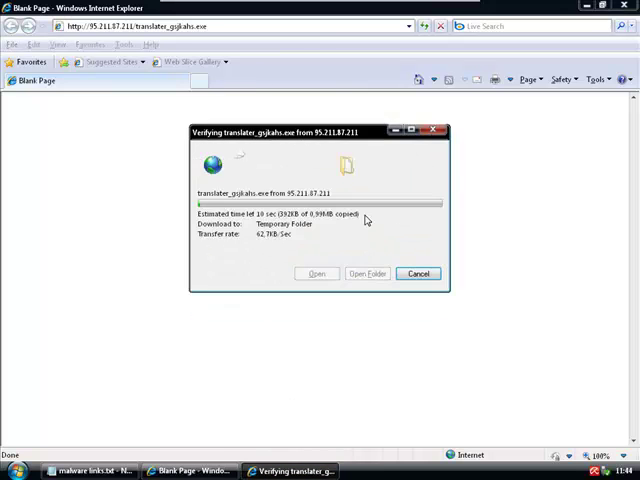
left_click(418, 272)
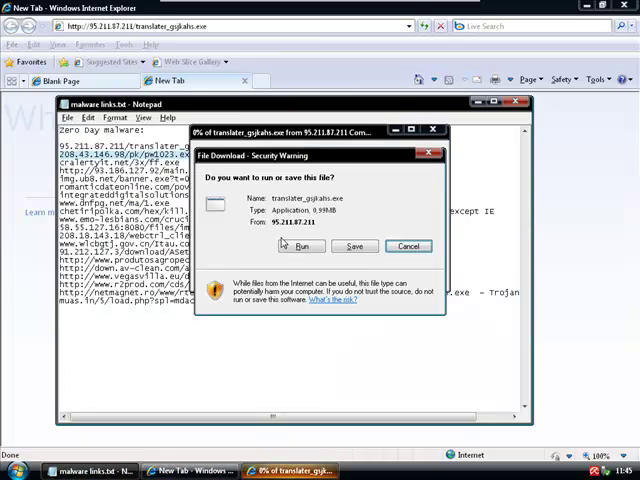
left_click(408, 246)
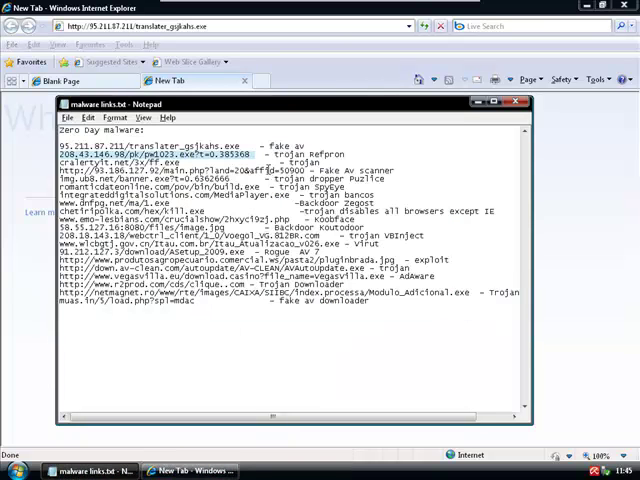
Step: Download the second sample from 208.43.146.91, dismiss the completion notice and close the empty tab
left_click(518, 100)
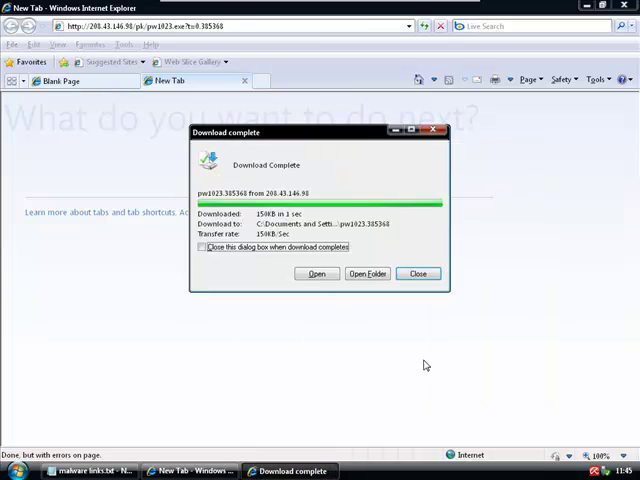
left_click(316, 272)
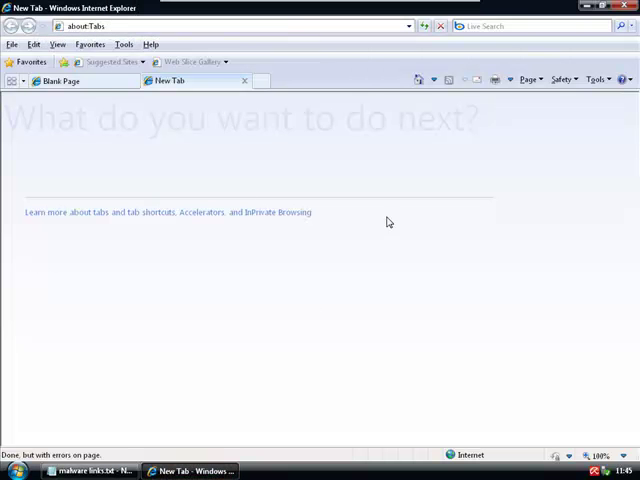
left_click(244, 80)
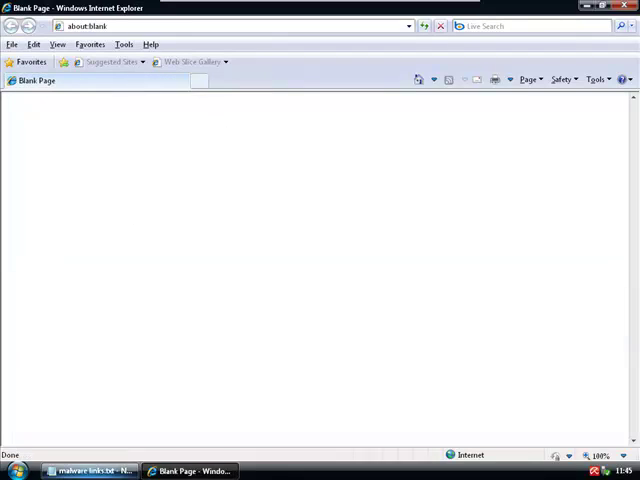
Step: Run ff.exe from crakertyit.net via the security warning, then bring the malware links list back up
left_click(90, 472)
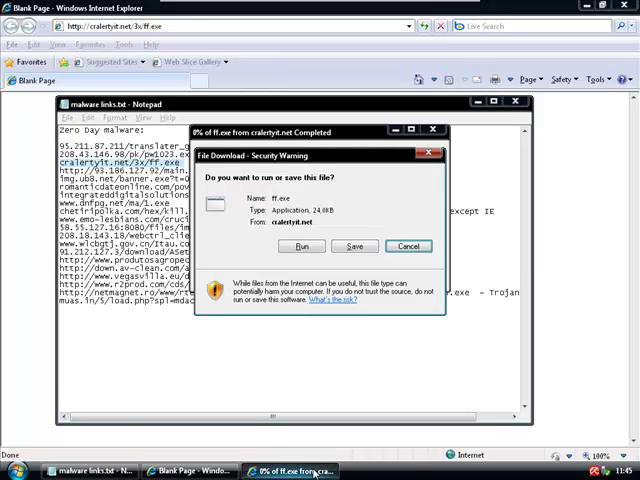
left_click(408, 246)
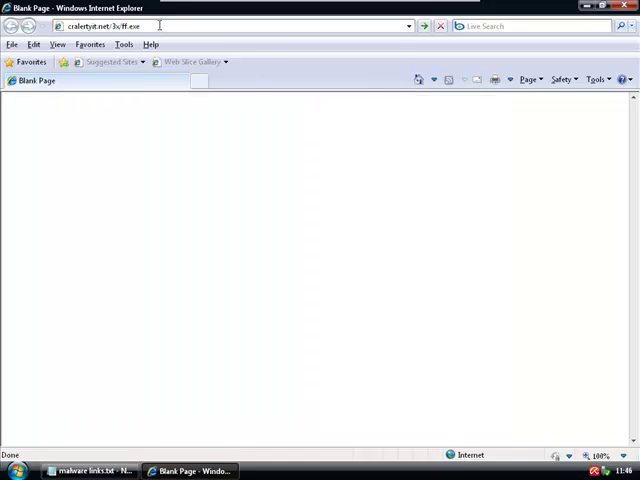
left_click(92, 472)
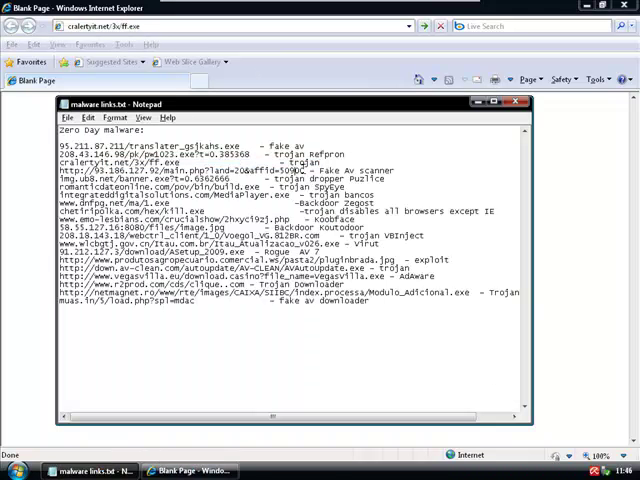
Step: Visit the next links, dismissing the fake Security Tool infection warnings, while Lexe from dnfpg.net downloads
left_click(520, 100)
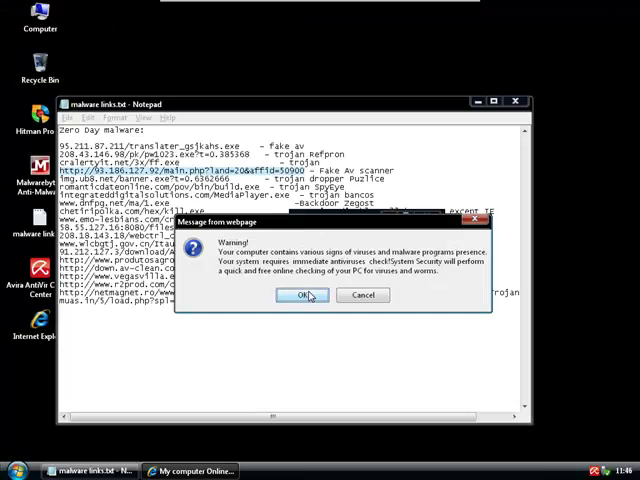
left_click(304, 296)
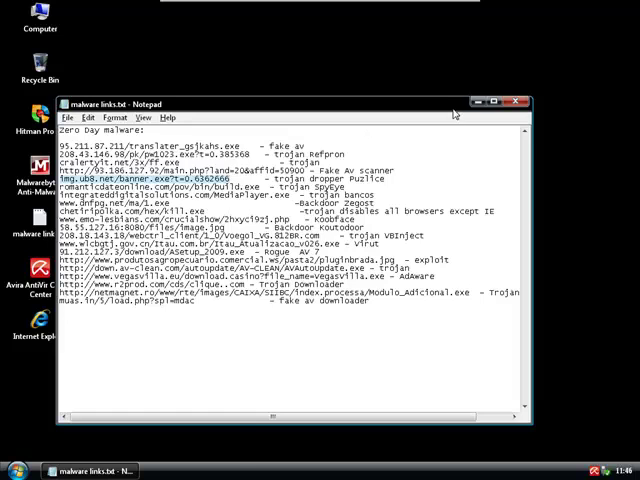
left_click(40, 370)
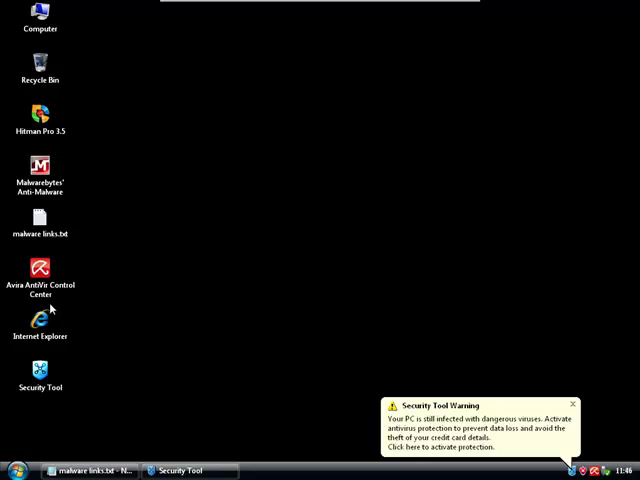
double_click(40, 320)
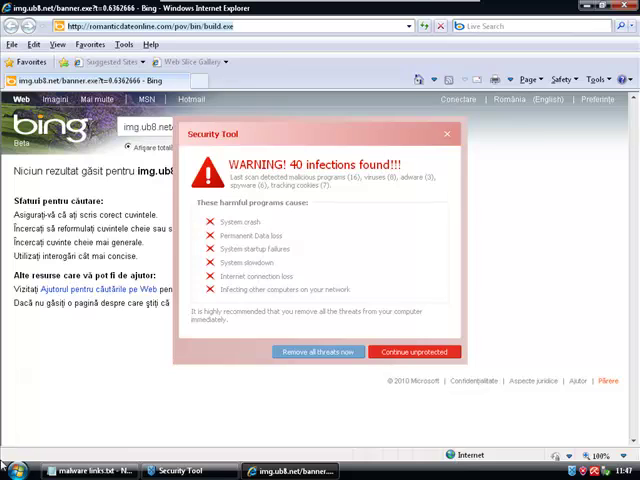
left_click(414, 352)
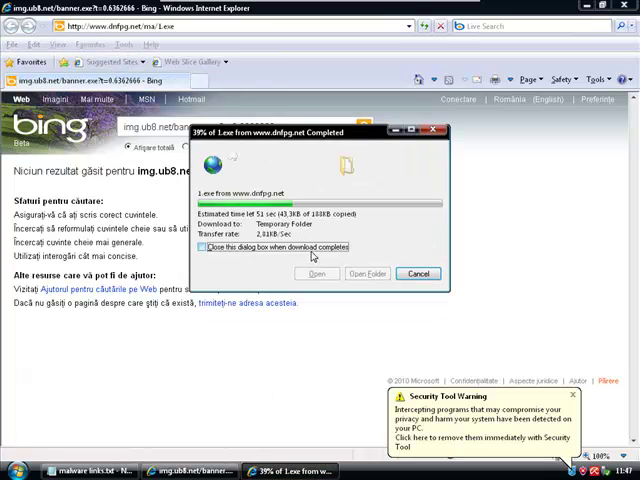
Step: Run the Vsegal sample from 208.43.141.18 so Avira Guard flags it as malware
left_click(416, 272)
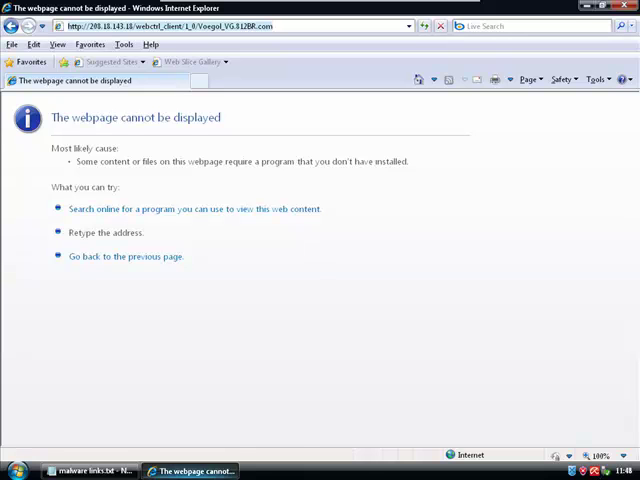
left_click(90, 472)
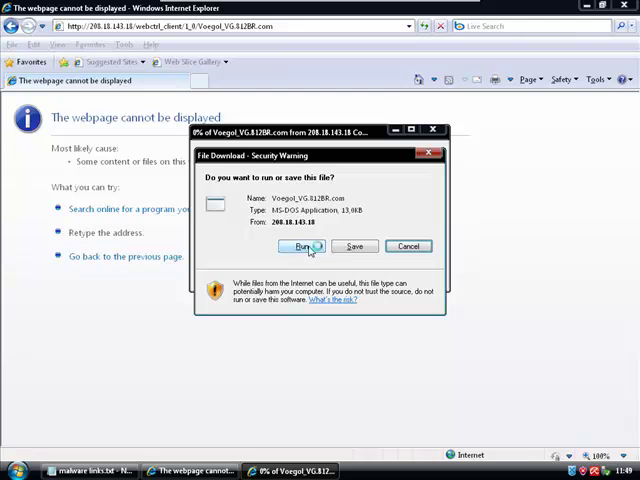
left_click(304, 246)
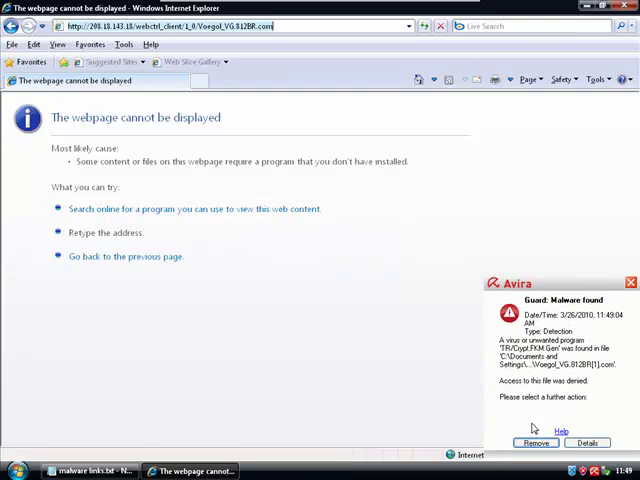
mouse_move(532, 432)
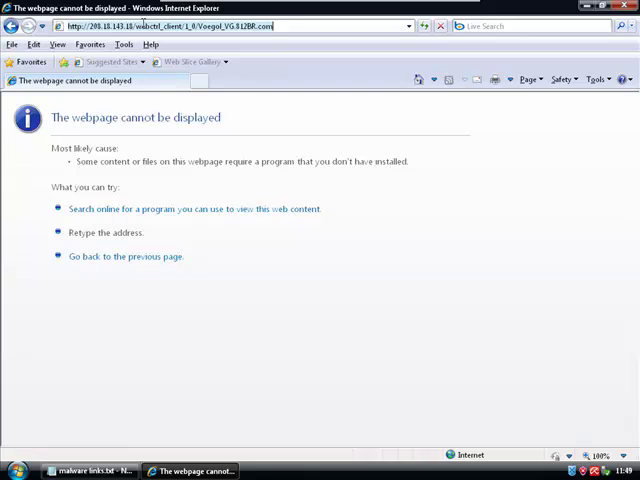
Step: Run the unverified-publisher download from the remaining links and close the fake Firewall Alert
left_click(90, 472)
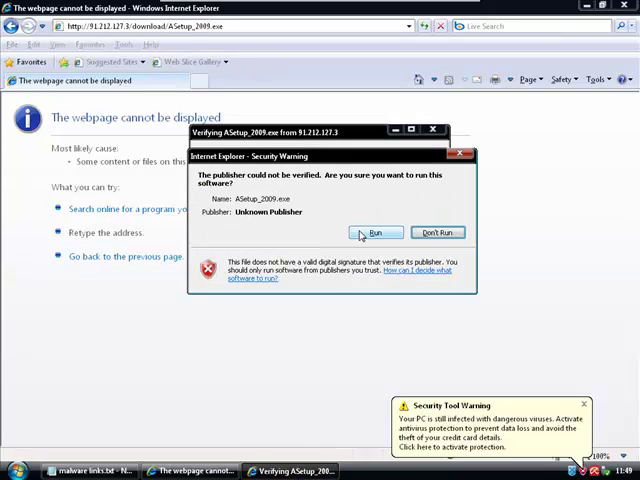
left_click(436, 232)
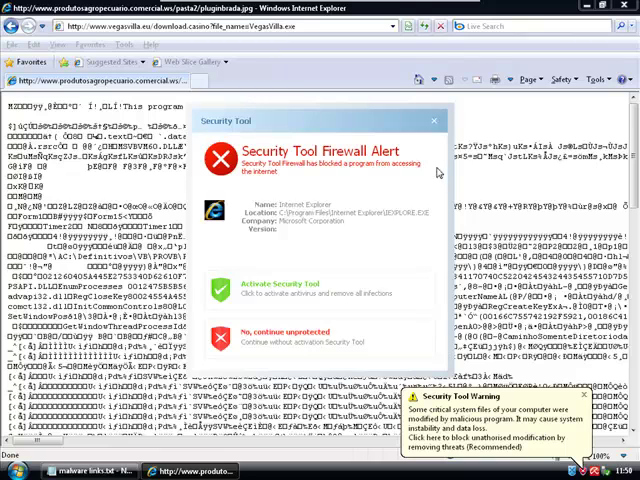
left_click(284, 332)
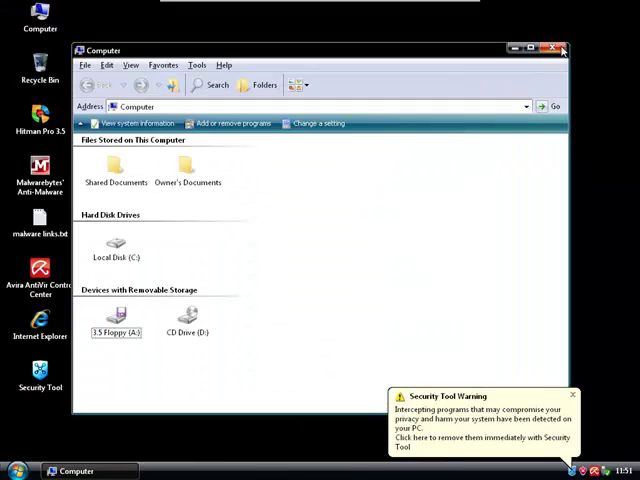
Step: Close the Computer window and show the 18 infections found by the Malwarebytes full scan
left_click(560, 48)
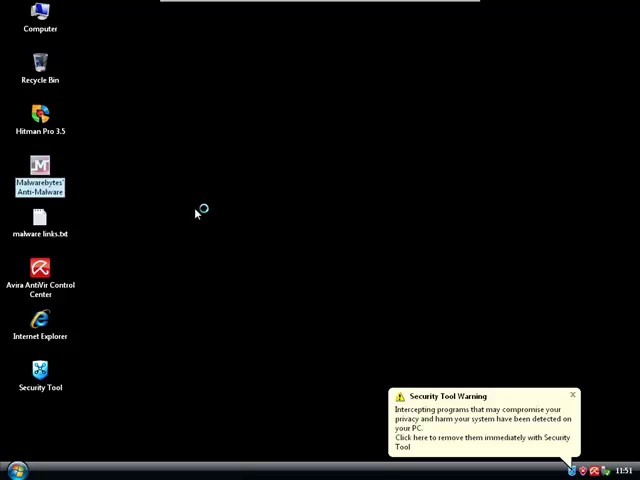
mouse_move(176, 184)
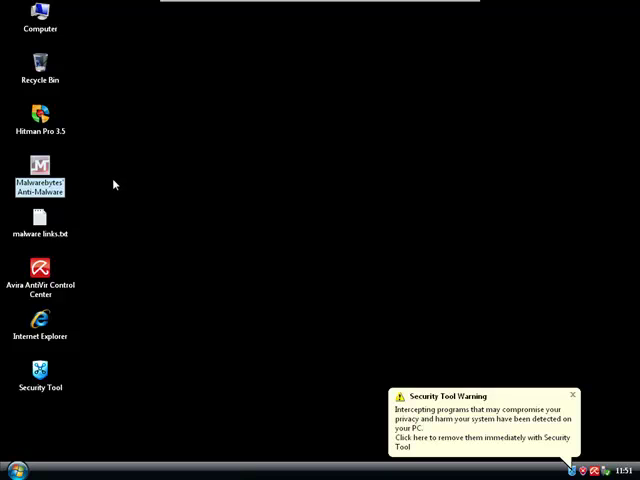
mouse_move(96, 180)
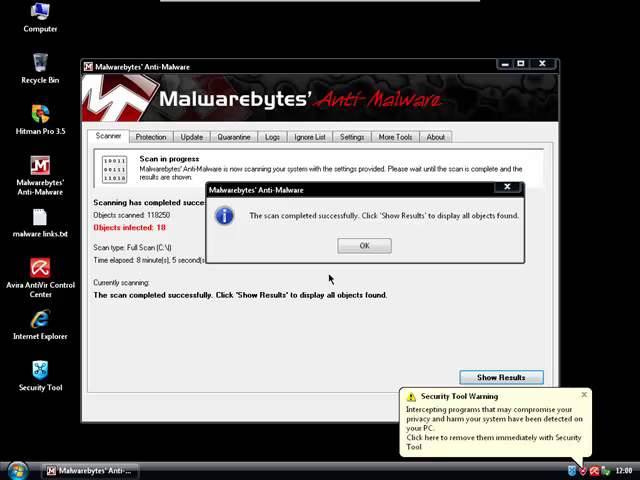
mouse_move(330, 278)
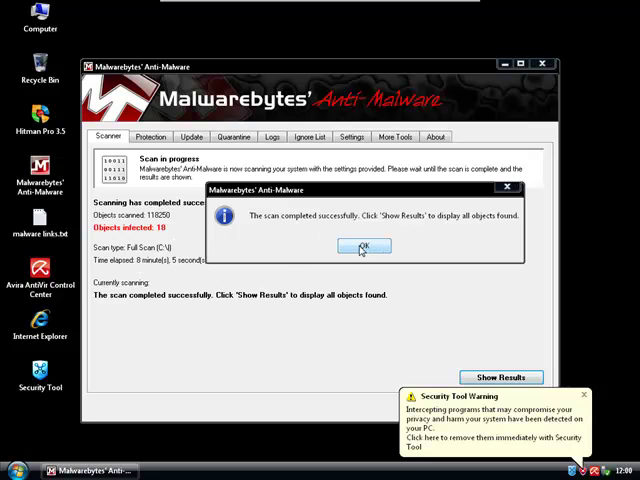
left_click(364, 246)
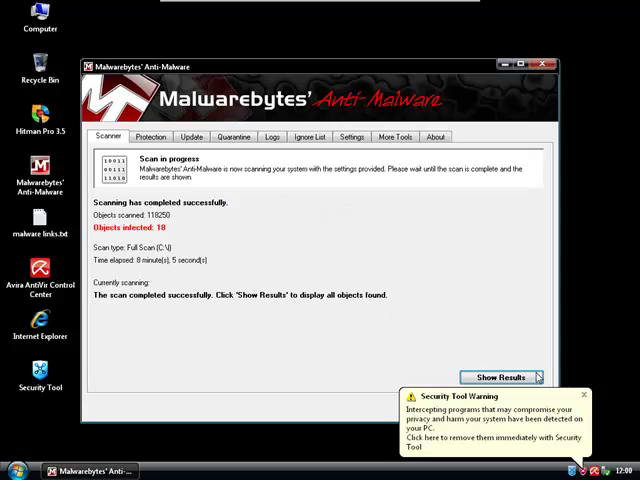
left_click(504, 376)
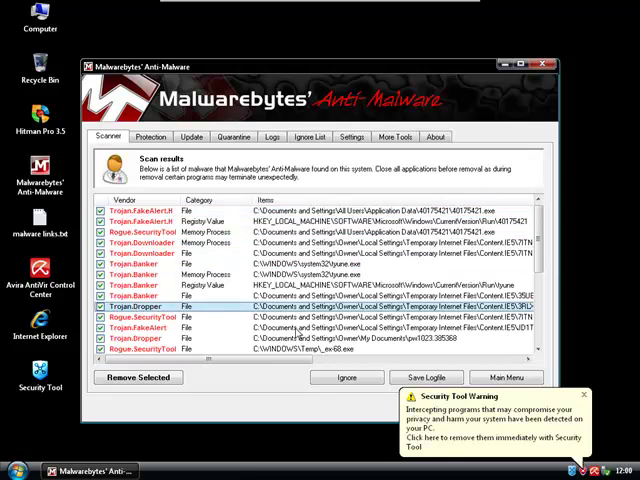
Step: Remove all selected infections and confirm to open the removal log in Notepad
left_click(150, 322)
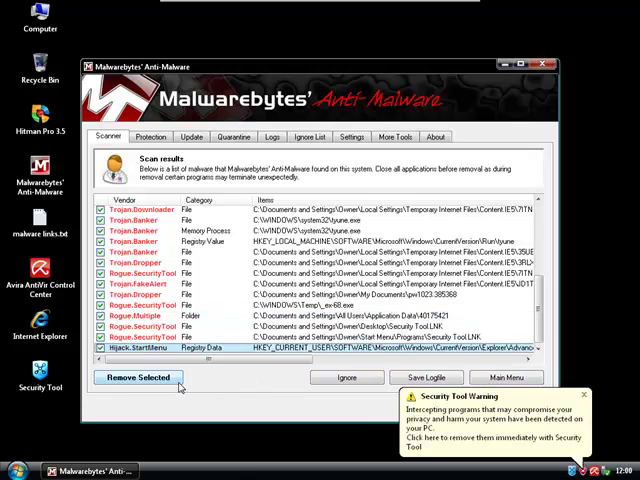
left_click(138, 376)
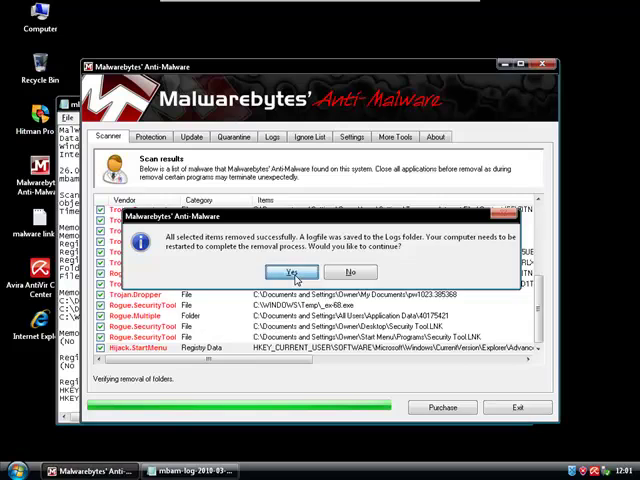
left_click(350, 272)
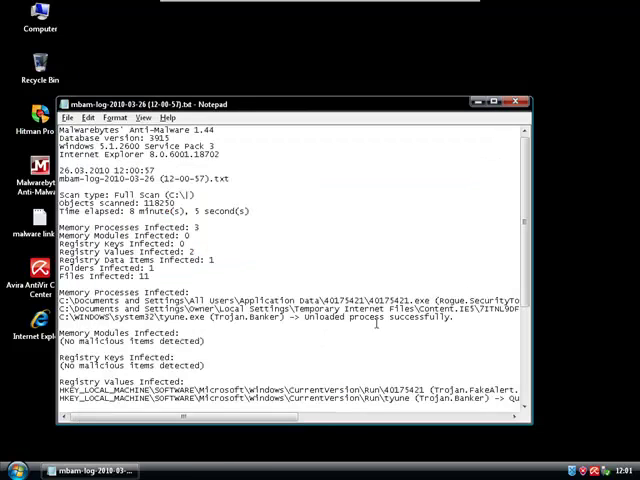